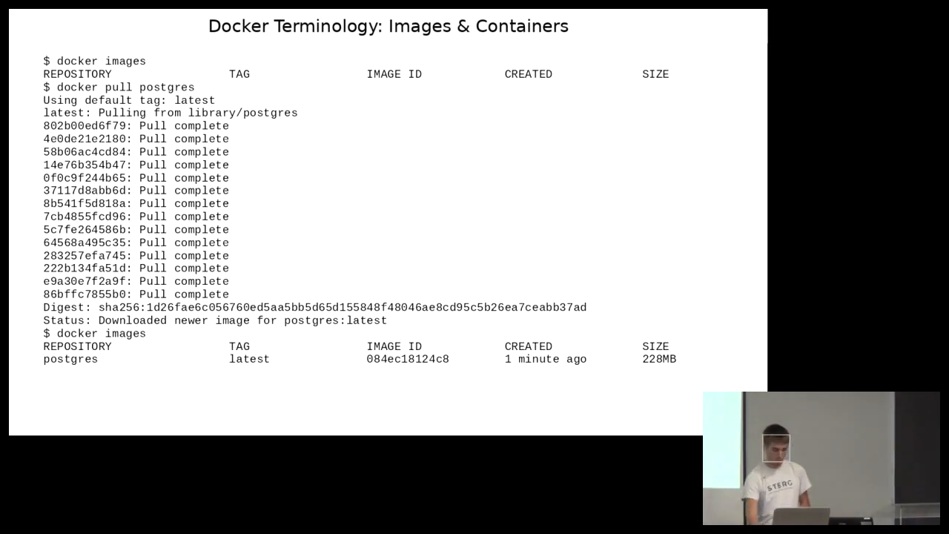
type("docker run --detach --name mydb -p 5555:5432 postgres")
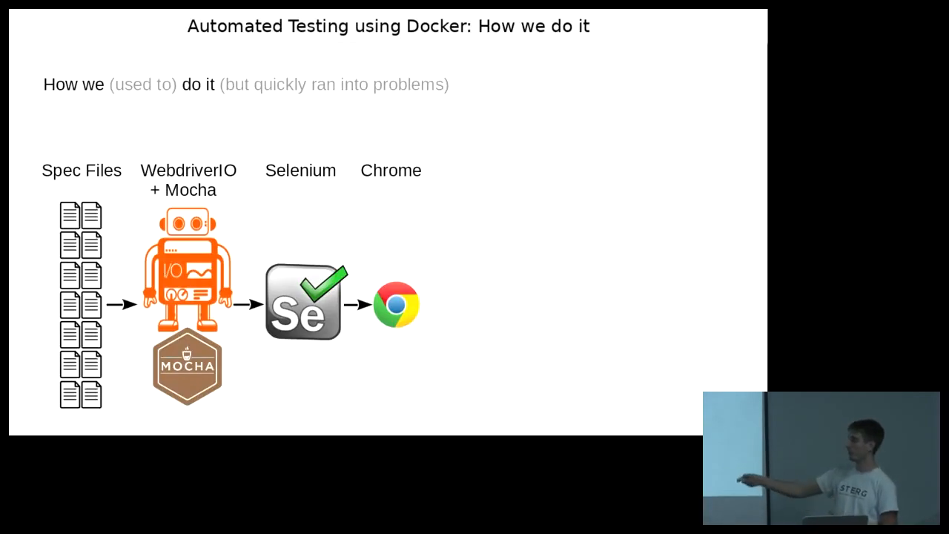
key("Right")
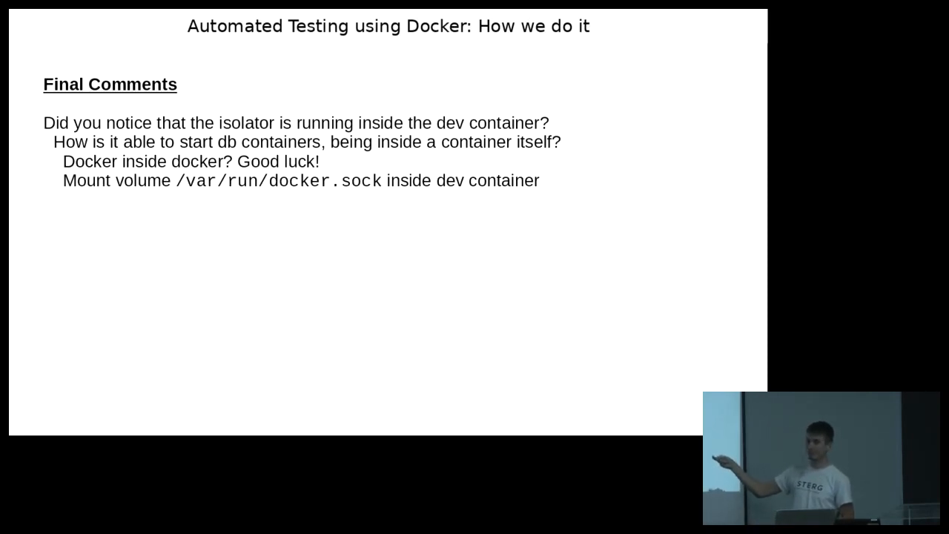
key("right")
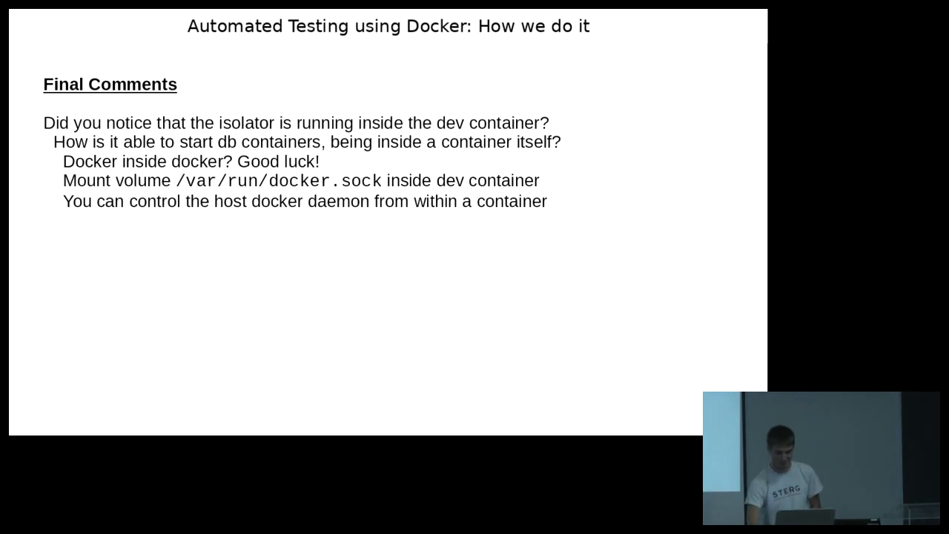
key("right")
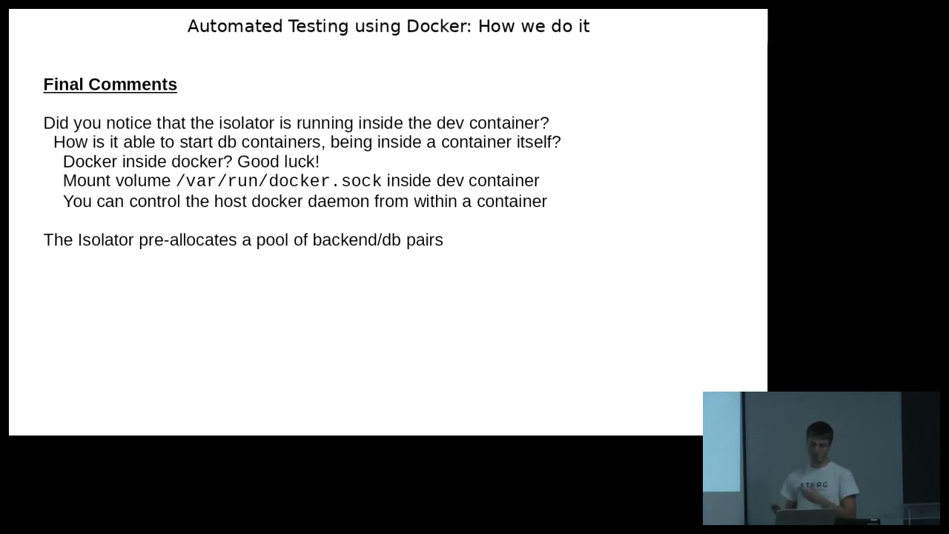
key("right")
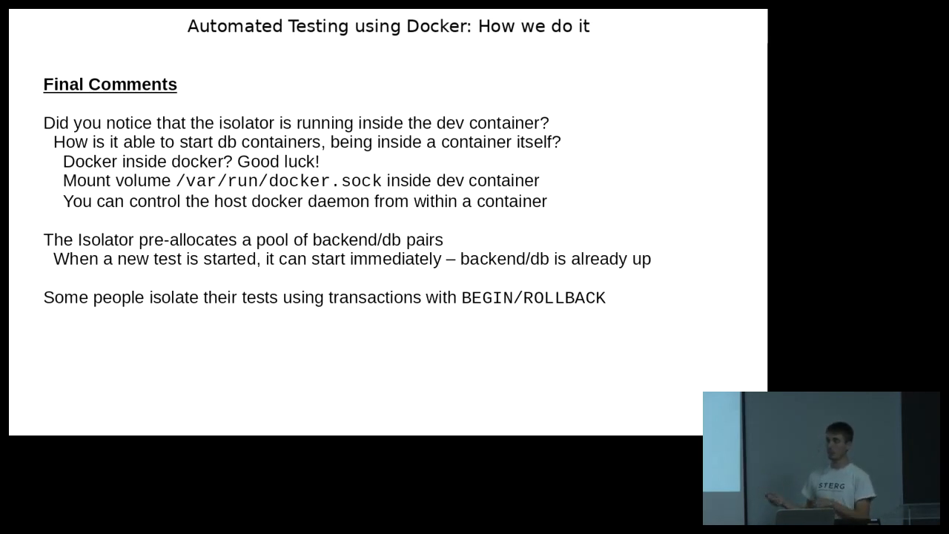
key("right")
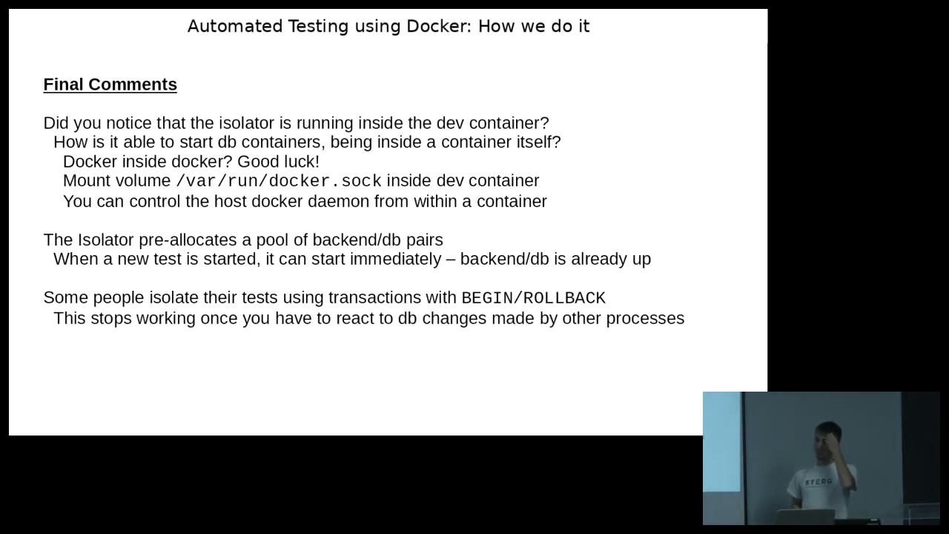